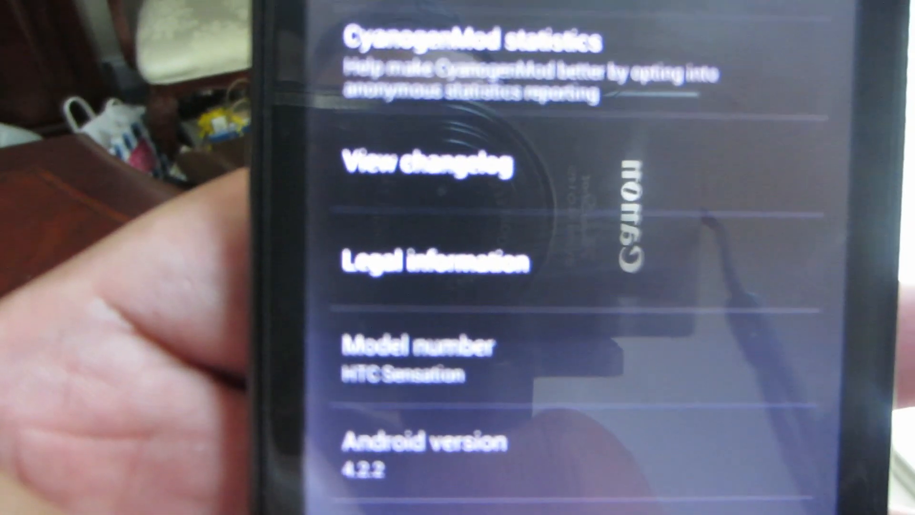
scroll("down", 3)
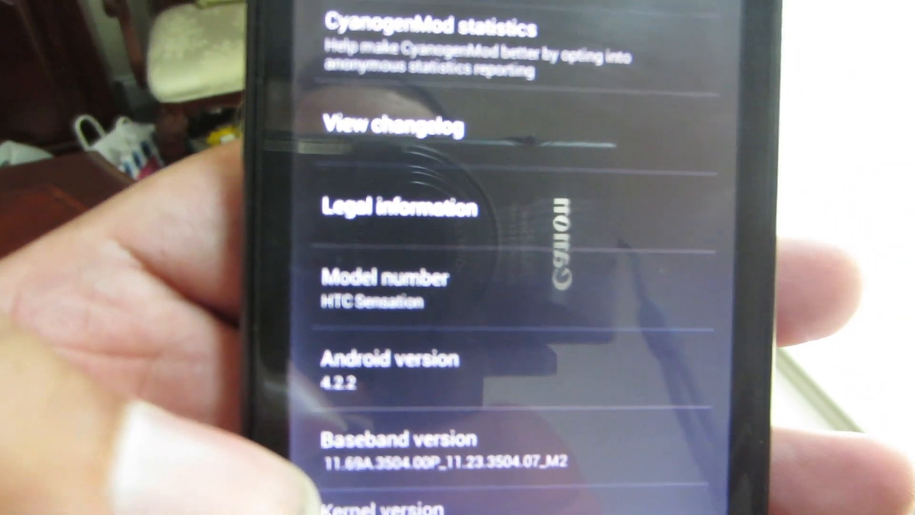